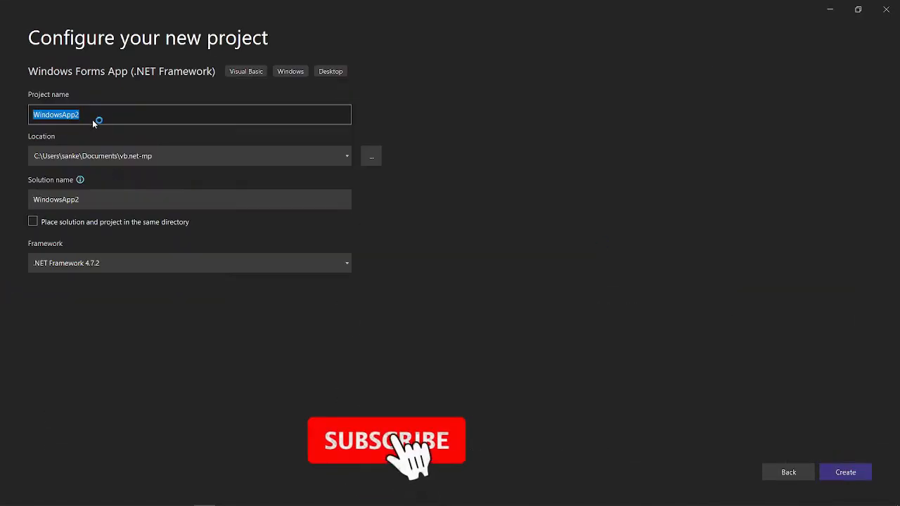
- Name the Visual Basic Windows Forms App project Image_run_time and create it
text(lma)
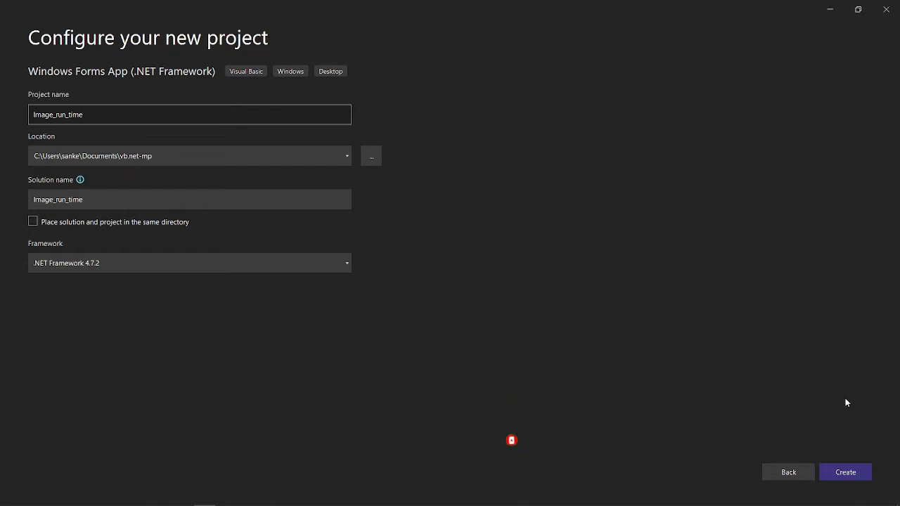
click(844, 472)
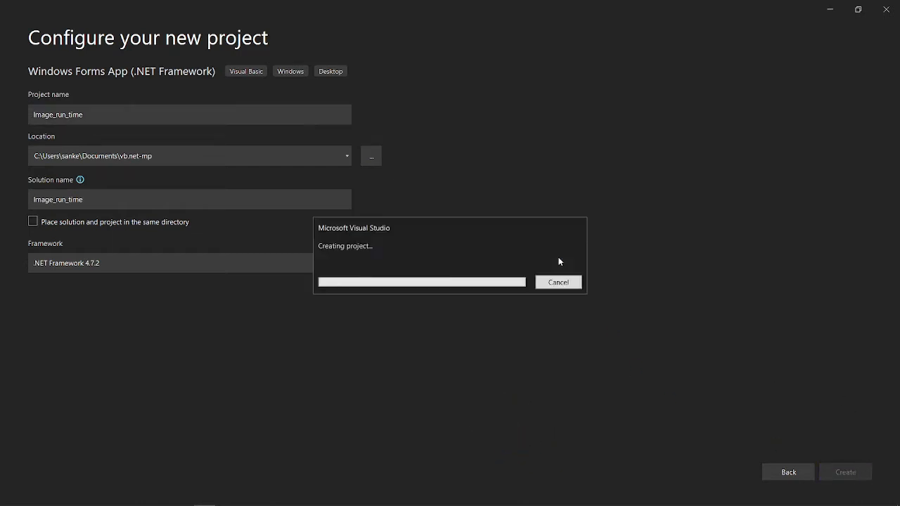
mouse_move(673, 225)
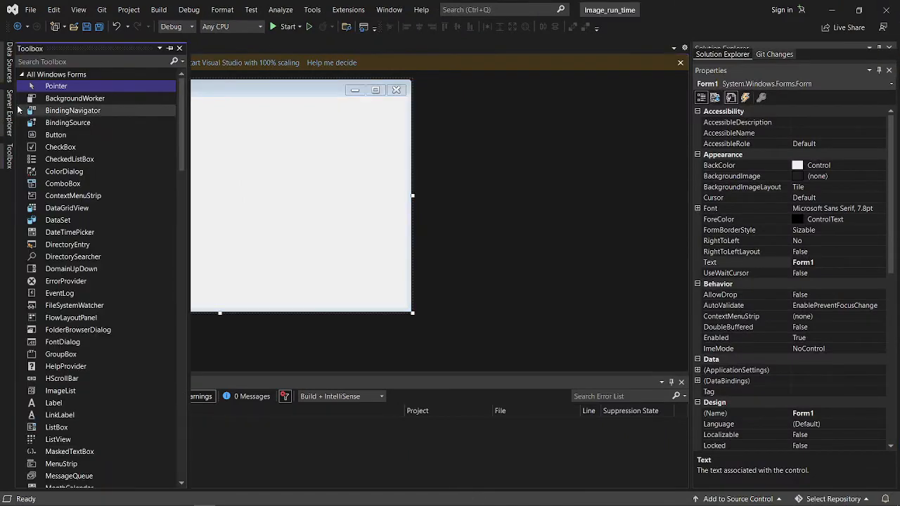
- Find PictureBox in the Toolbox, add it to Form1, and move it near the top
text(pic)
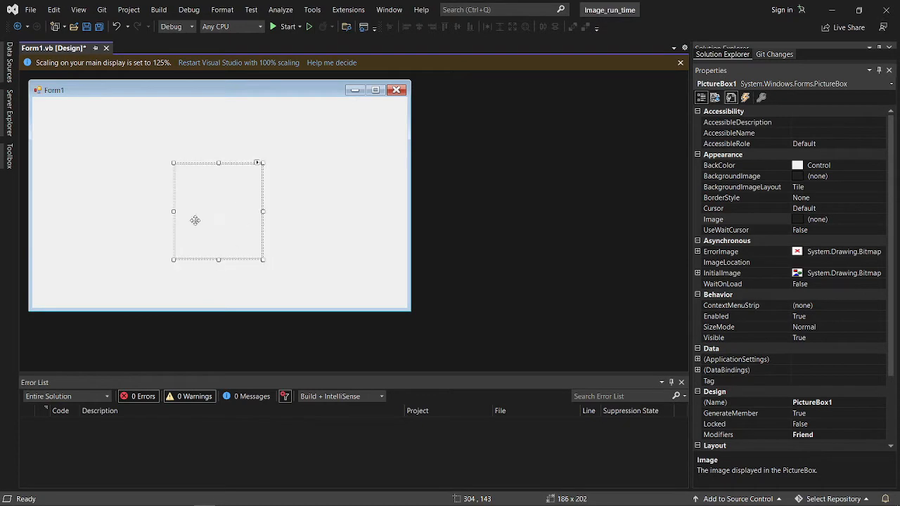
drag(218, 211, 187, 174)
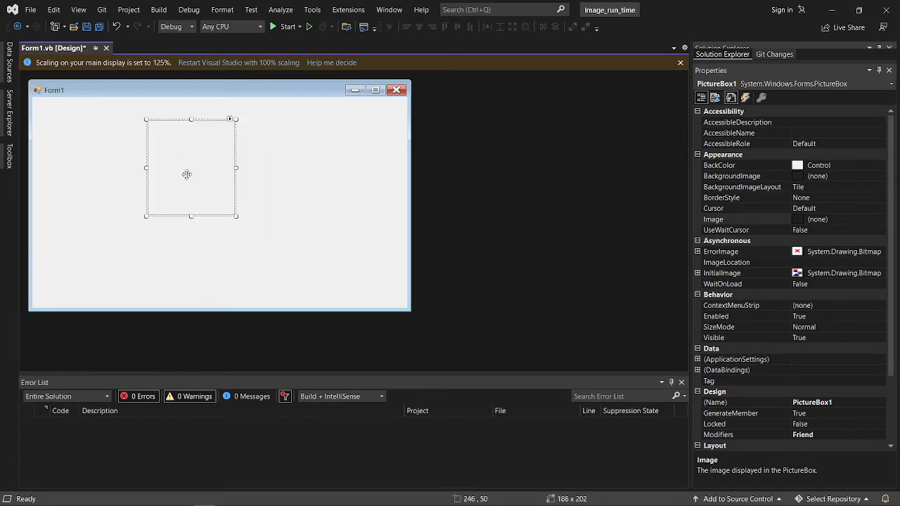
- In PictureBox1's Click handler, load C:\Users\sanke\Pictures\images.jpg with Image.FromFile
double_click(190, 169)
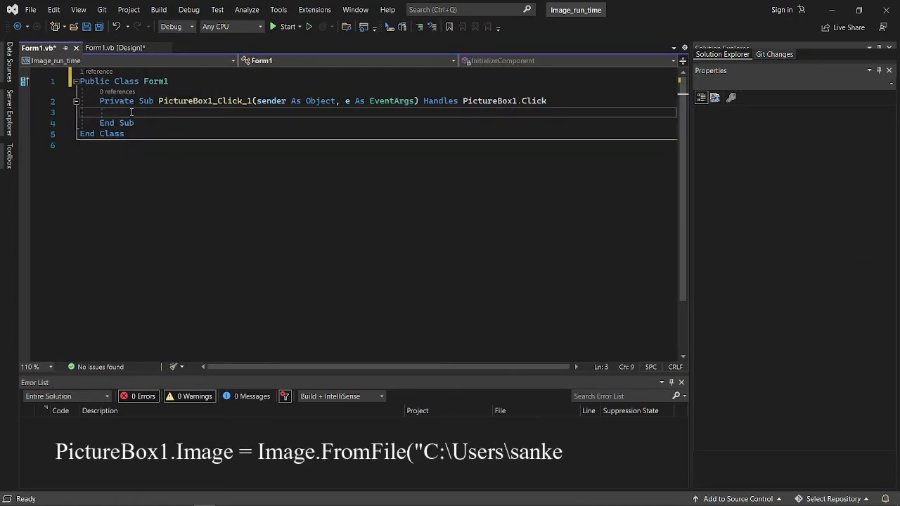
text(PictureBox1.Image = Image.FromFile("C:\Users\sanke\Pictures\images.jpg"))
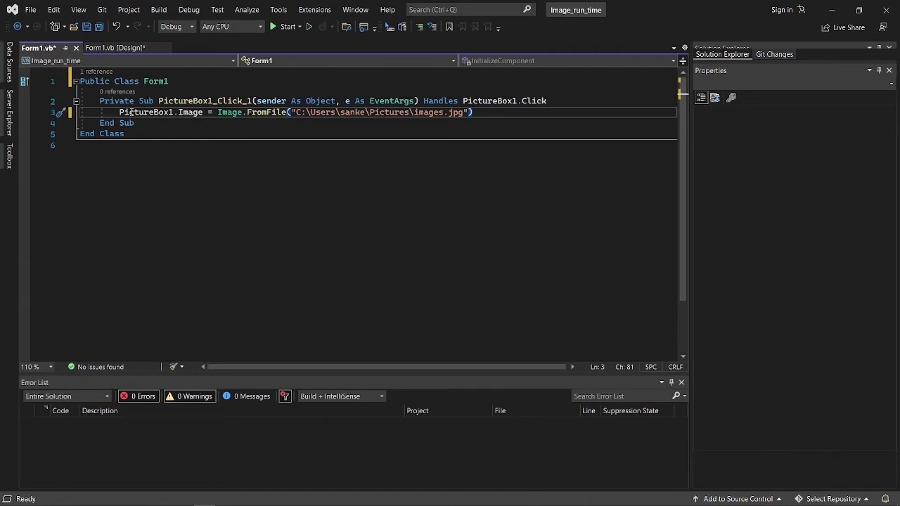
mouse_move(497, 118)
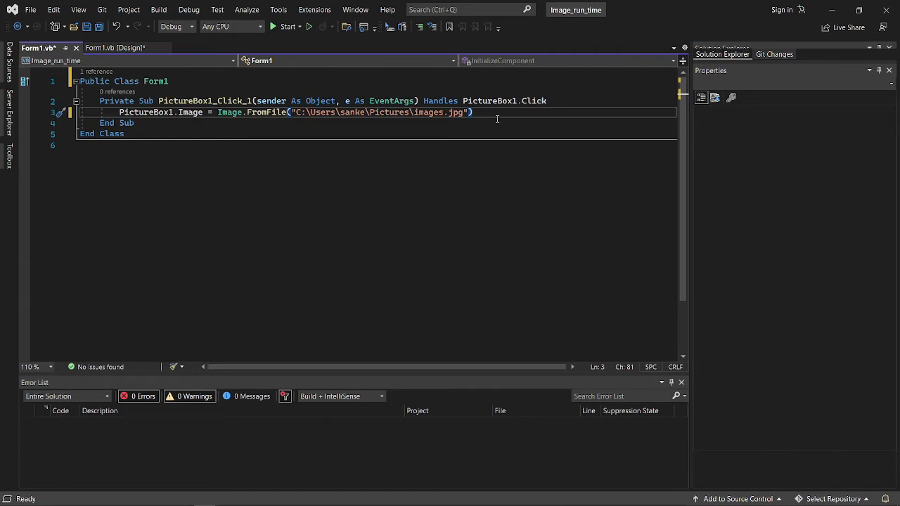
click(473, 111)
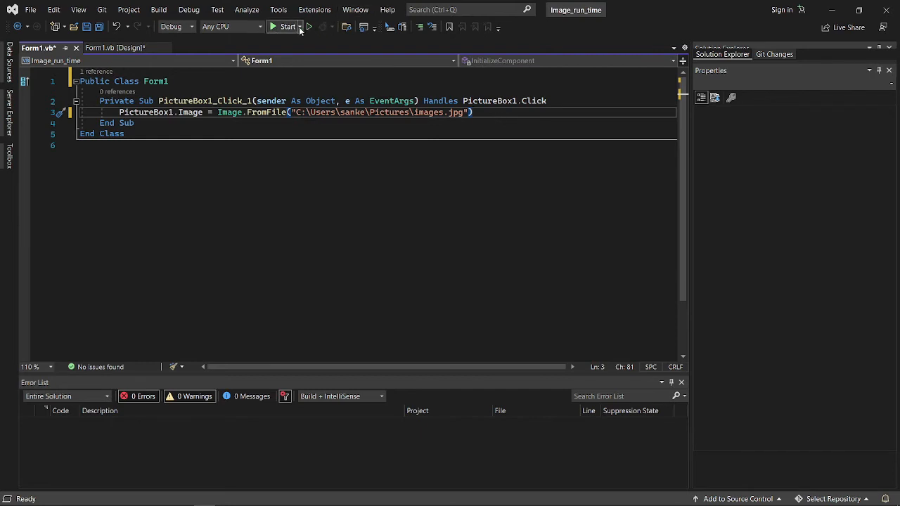
- Build the Image_run_time app and start it under the debugger
click(287, 27)
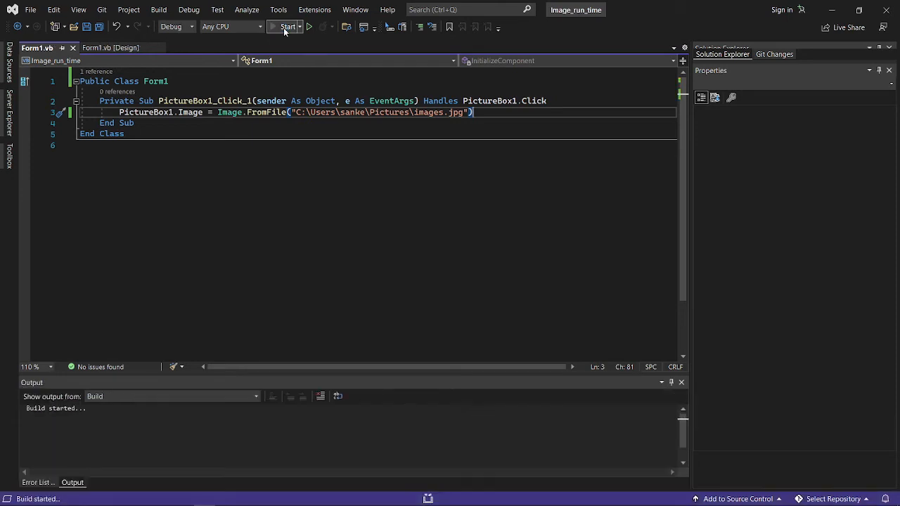
click(287, 27)
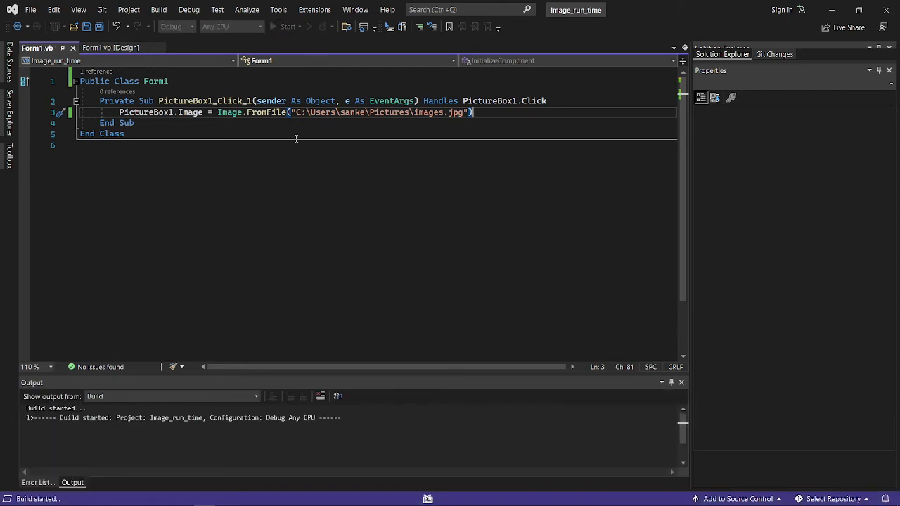
mouse_move(277, 213)
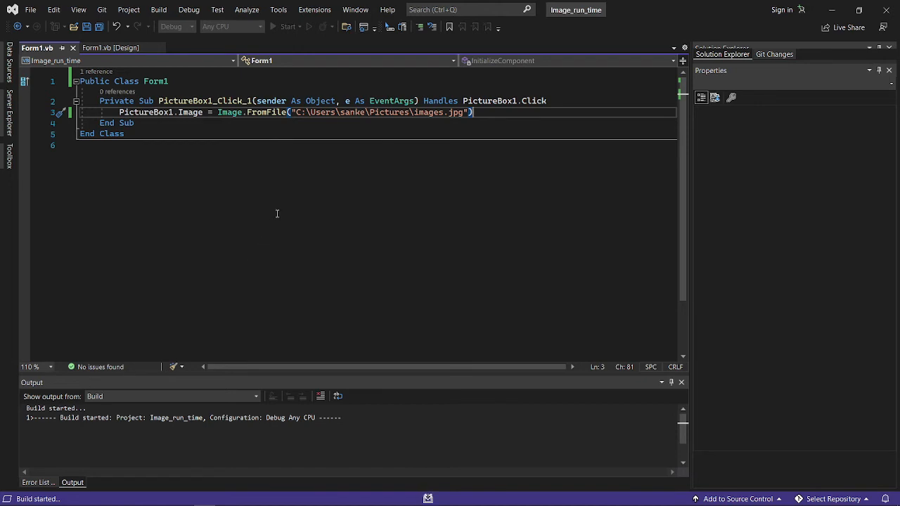
click(288, 26)
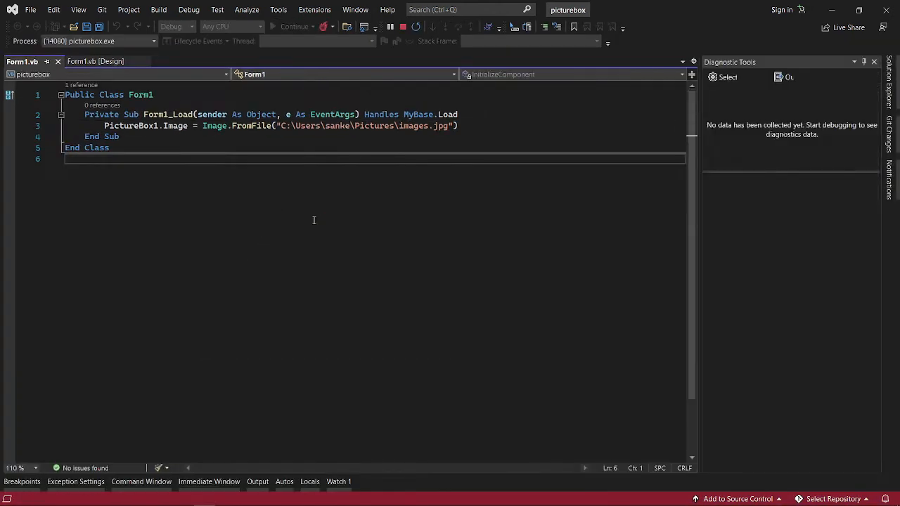
- Move the running Form1 window higher on screen to view the loaded images.jpg photo
click(285, 26)
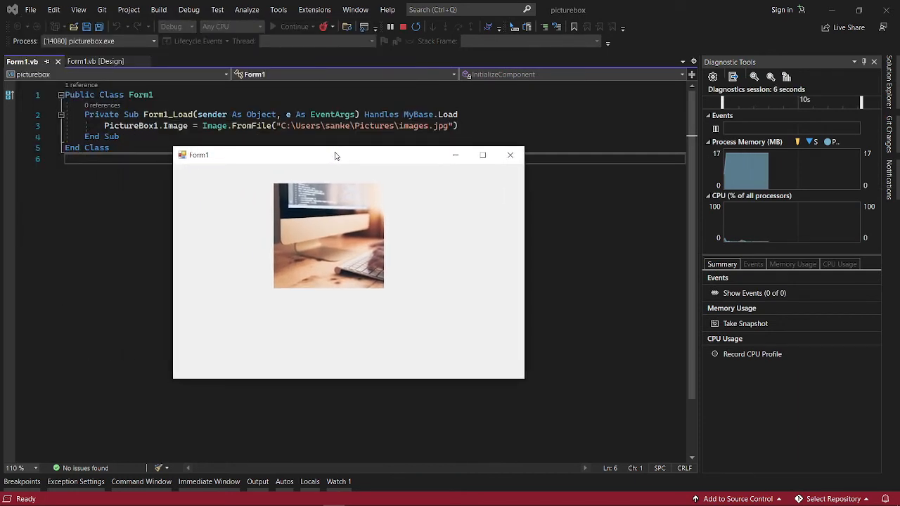
drag(334, 156, 344, 84)
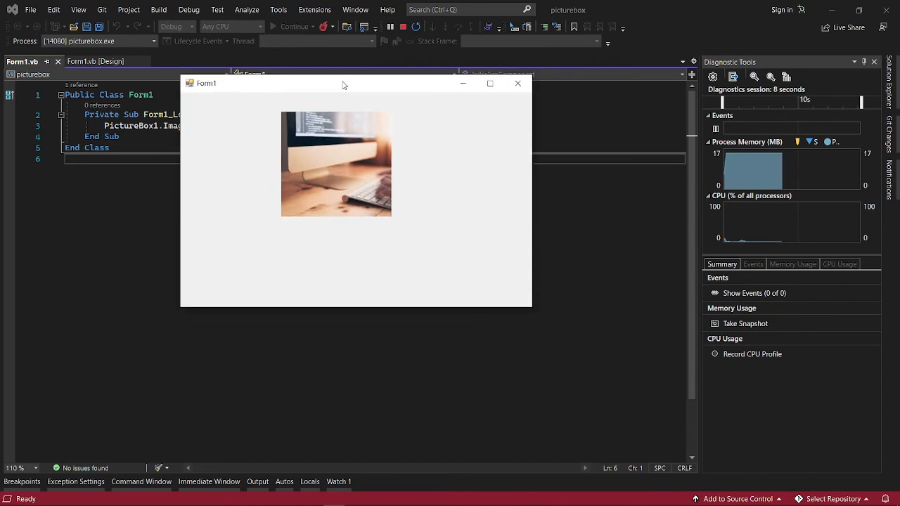